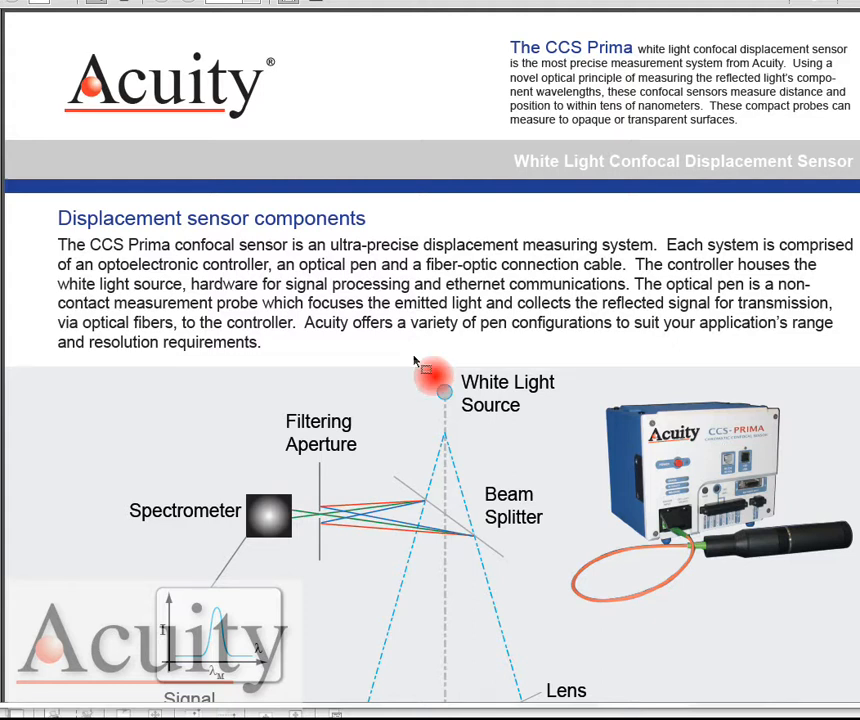
{"action": "mouse_move", "coordinate": [448, 357]}
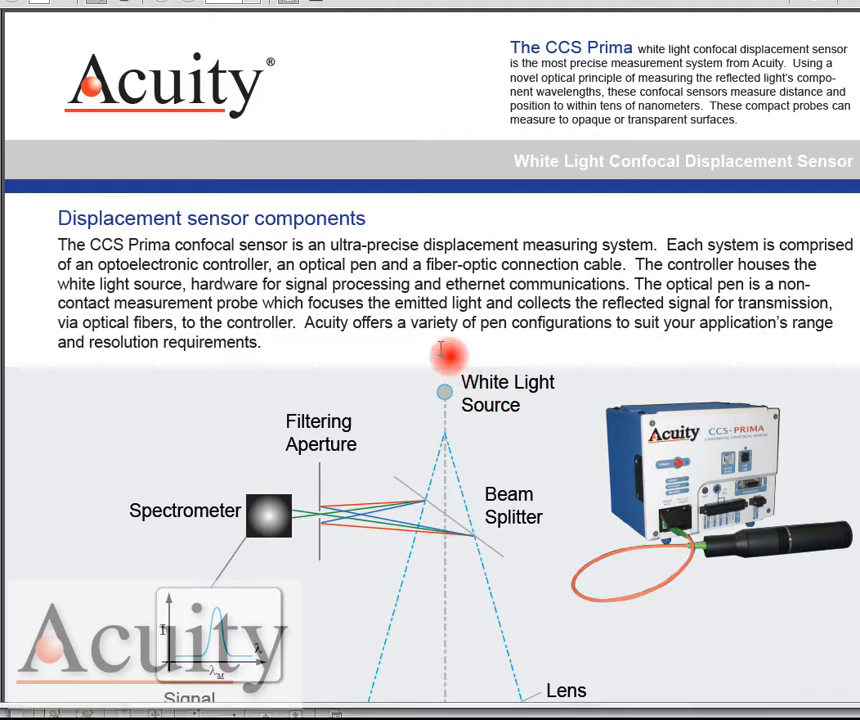
Step: Scroll the brochure past Principles of Operation to the Prima sensor specifications table
{"action": "scroll", "scroll_direction": "down", "scroll_amount": 3}
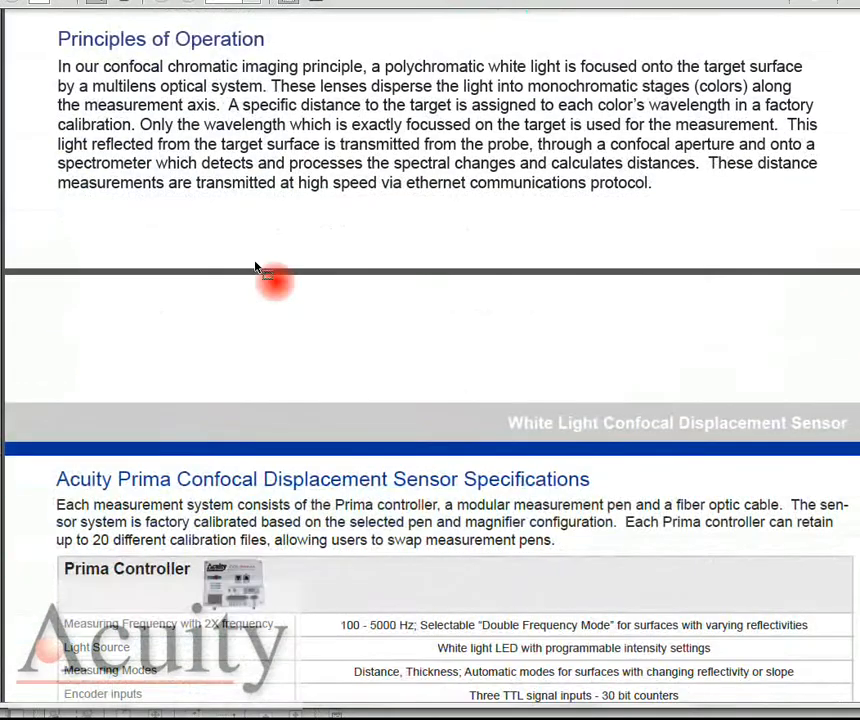
Step: Scroll further to the Confocal Pens CL1–CL6 and Magnifier Options table
{"action": "scroll", "scroll_direction": "down", "scroll_amount": 3}
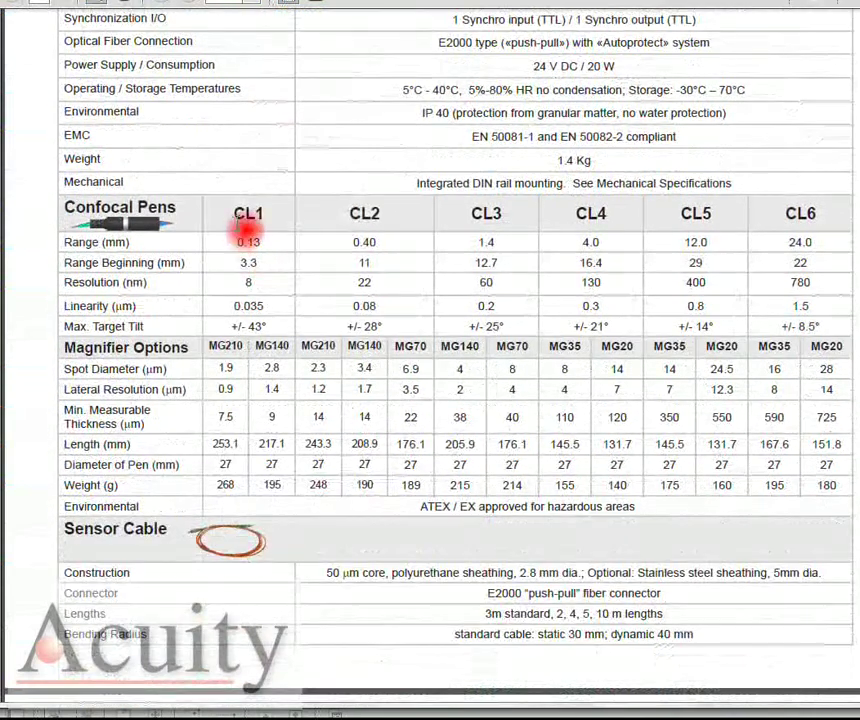
{"action": "mouse_move", "coordinate": [147, 368]}
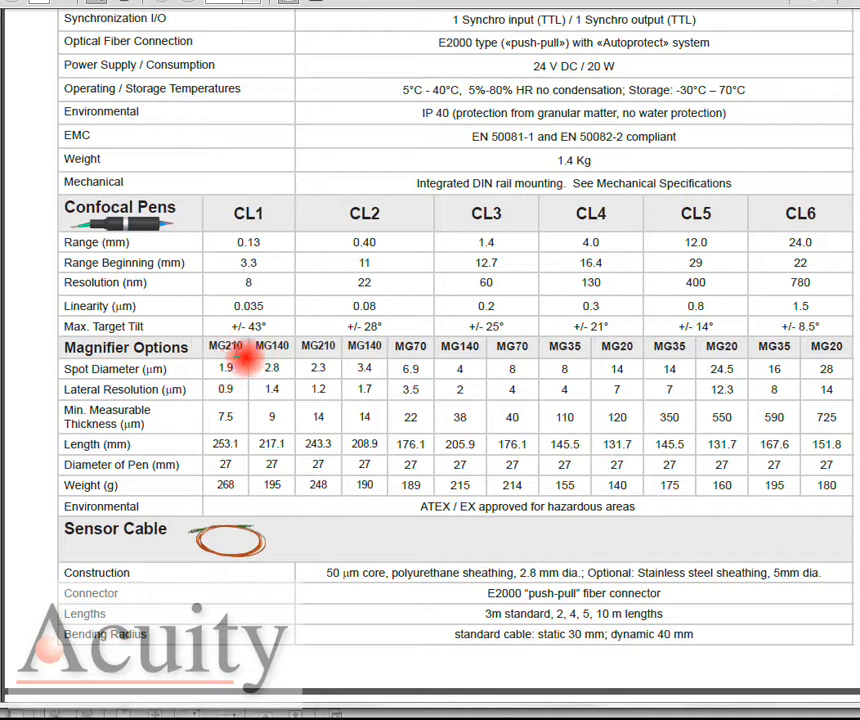
{"action": "mouse_move", "coordinate": [170, 518]}
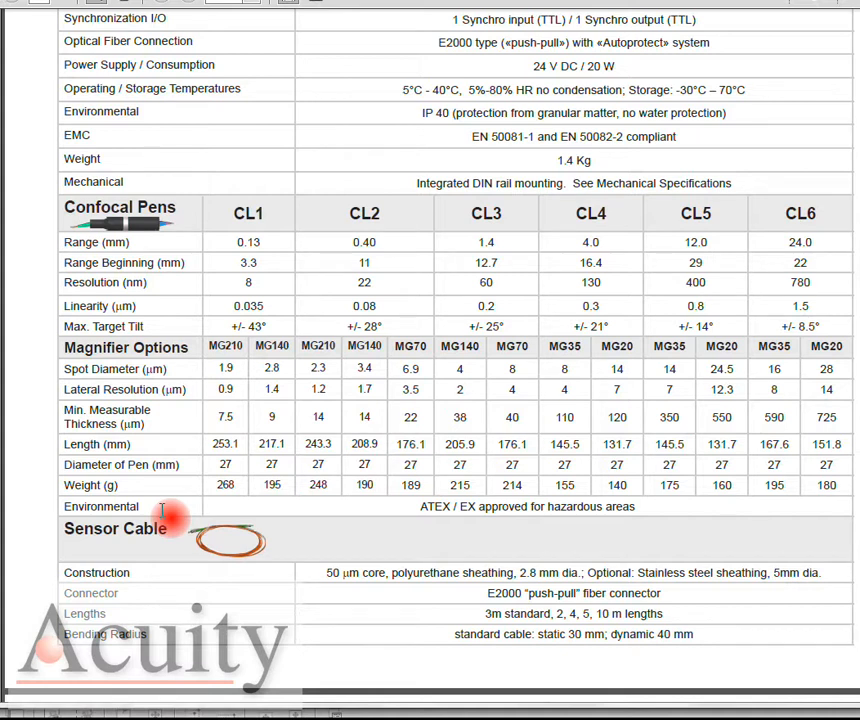
{"action": "mouse_move", "coordinate": [165, 518]}
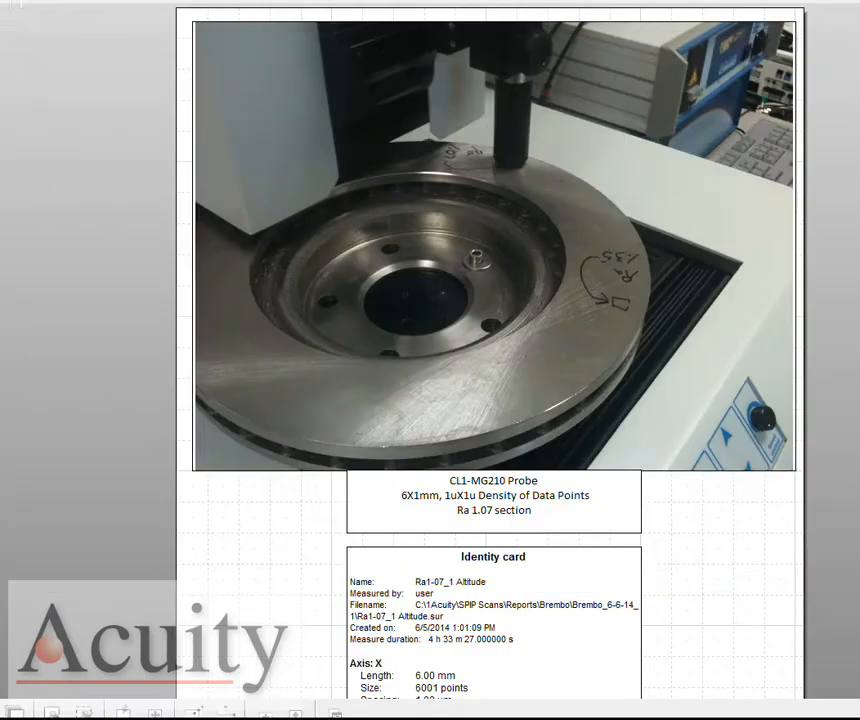
{"action": "left_click", "coordinate": [345, 120]}
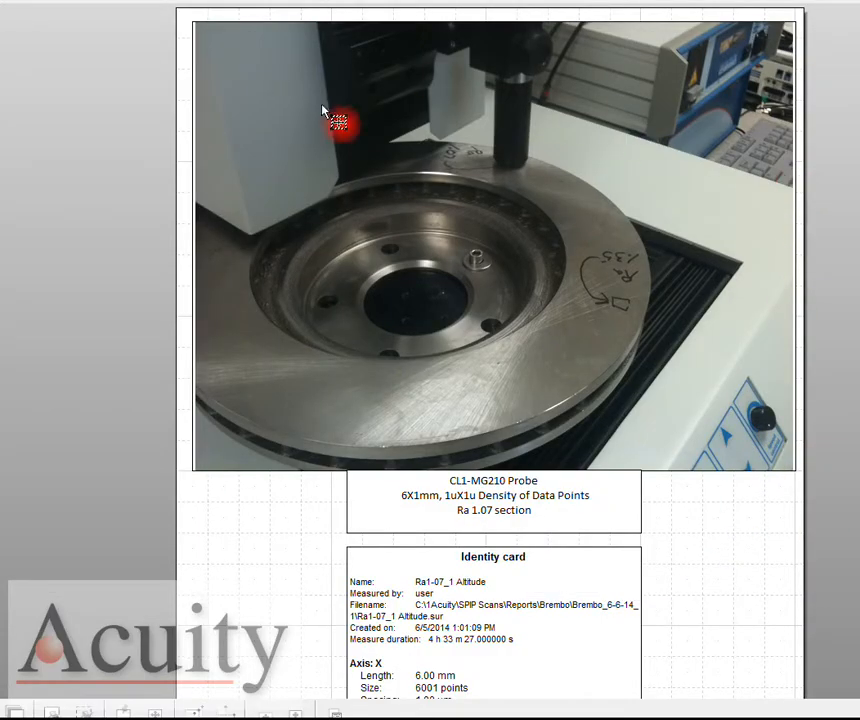
{"action": "mouse_move", "coordinate": [75, 518]}
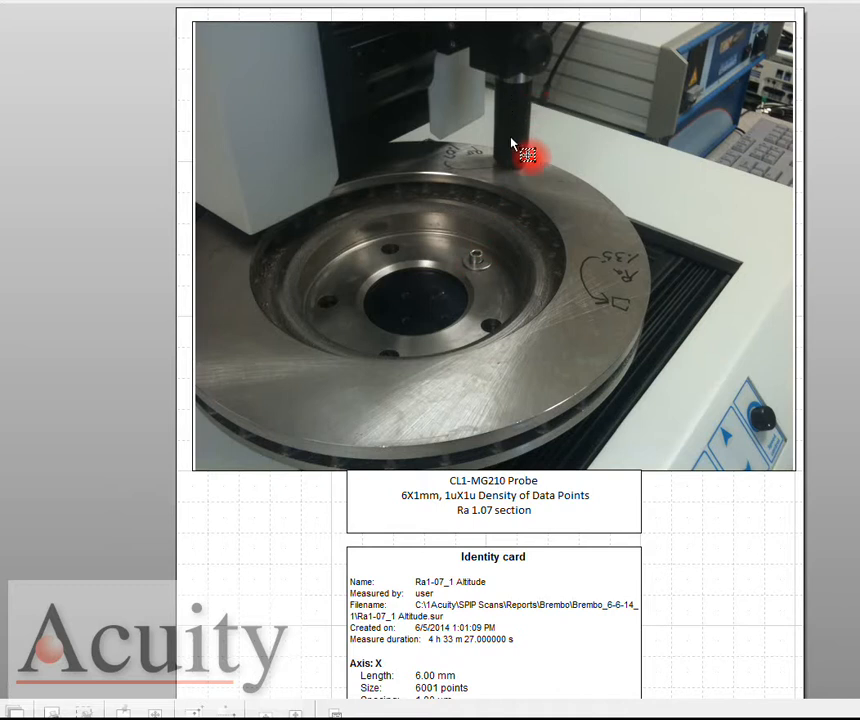
{"action": "mouse_move", "coordinate": [535, 188]}
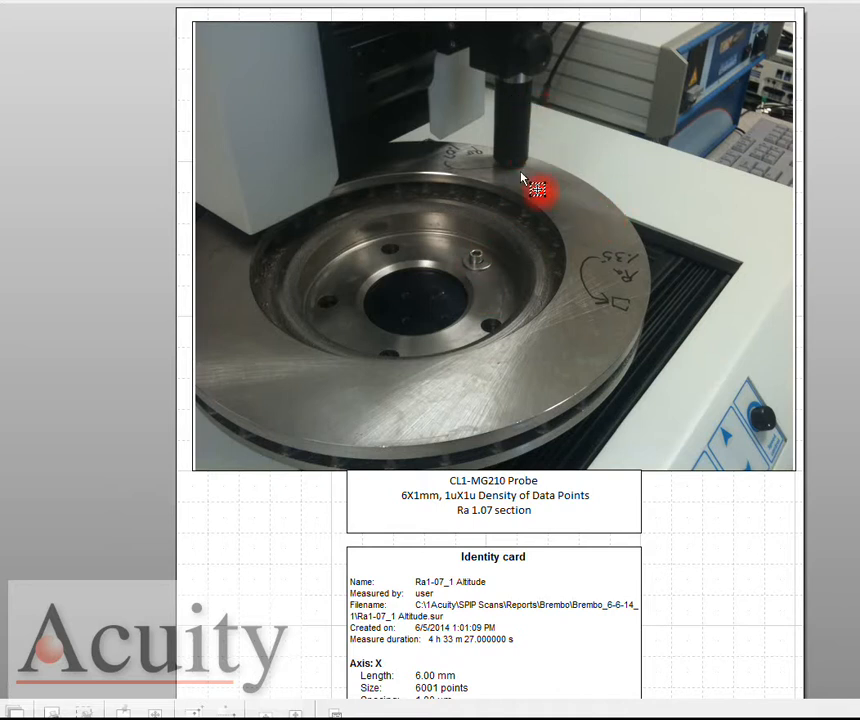
{"action": "mouse_move", "coordinate": [495, 168]}
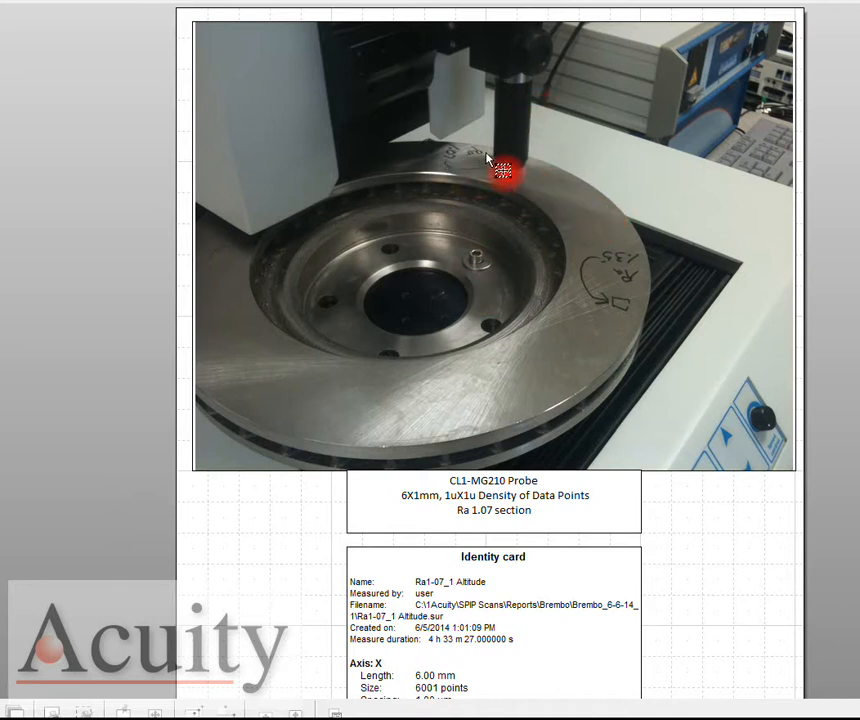
{"action": "mouse_move", "coordinate": [25, 445]}
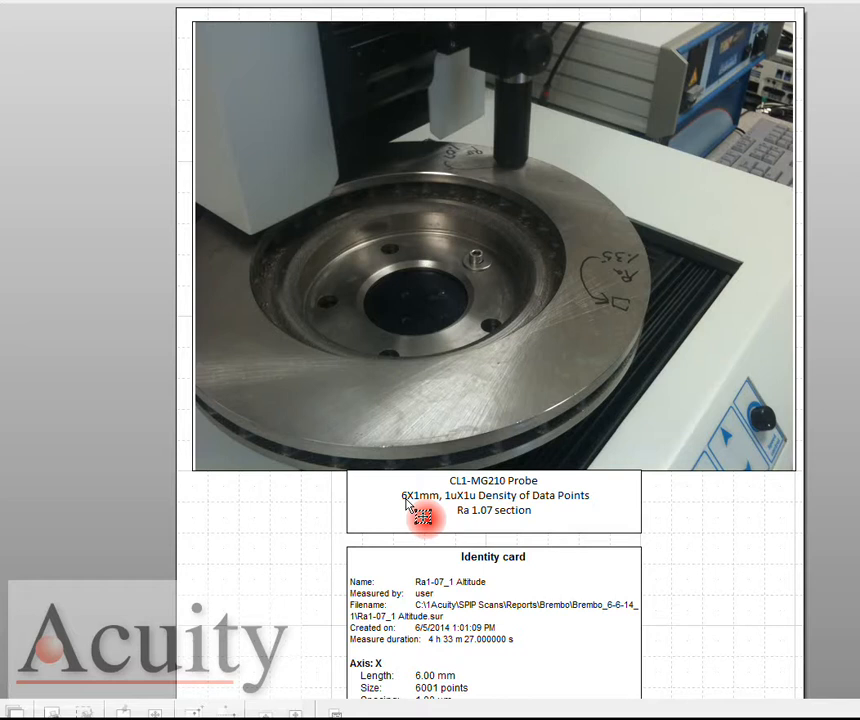
{"action": "mouse_move", "coordinate": [258, 564]}
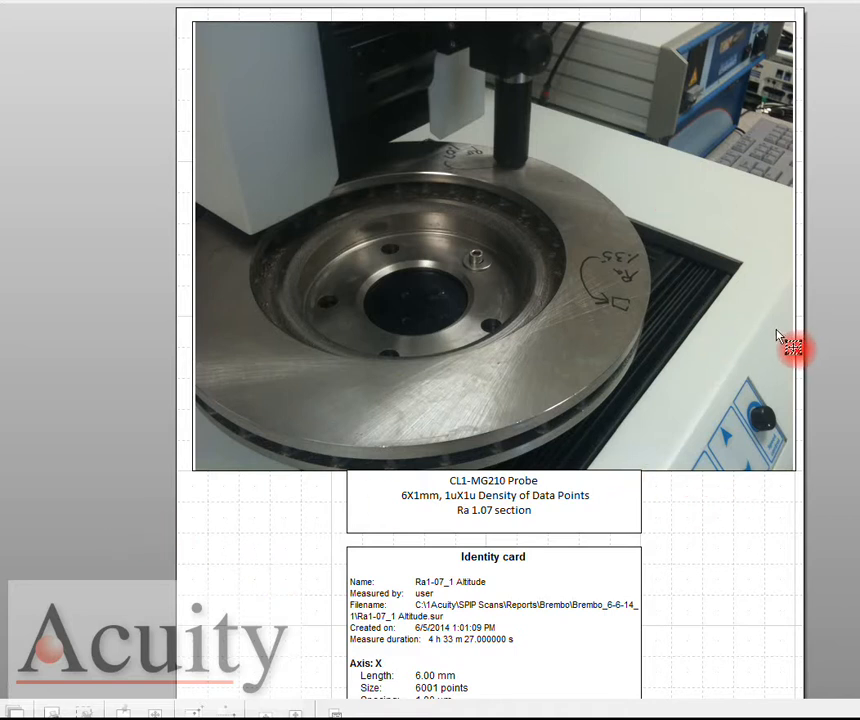
Step: Scroll the report to the 6×1 mm 2D height map with its µm colour bar
{"action": "scroll", "scroll_direction": "down", "scroll_amount": 3}
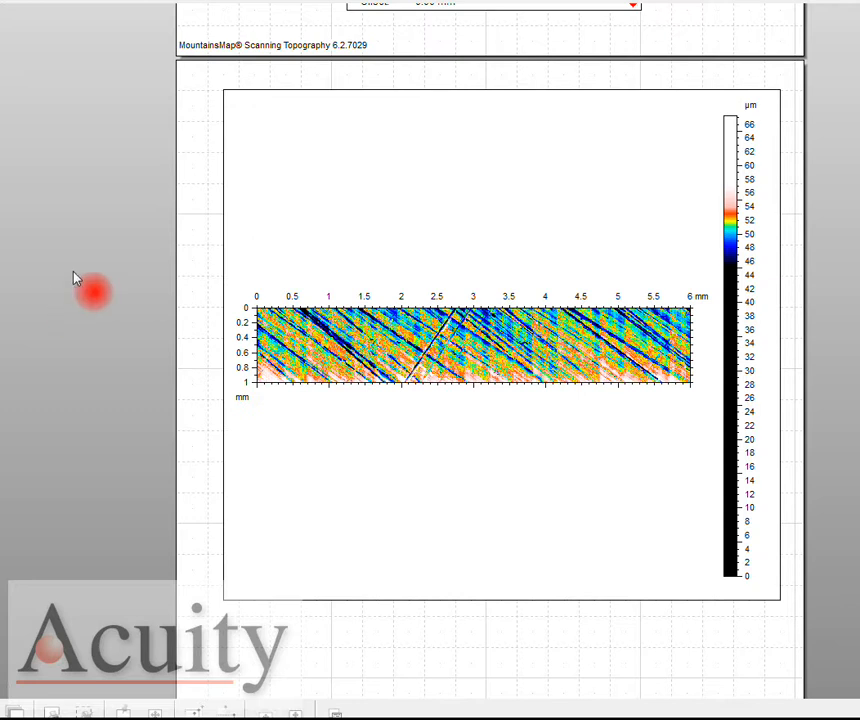
{"action": "mouse_move", "coordinate": [245, 345]}
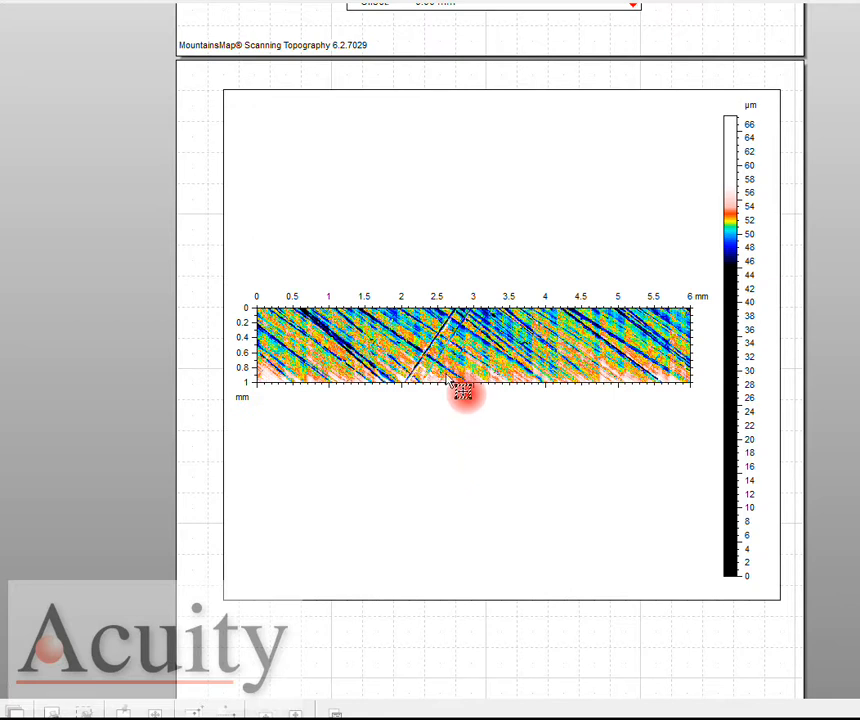
{"action": "left_click", "coordinate": [465, 395]}
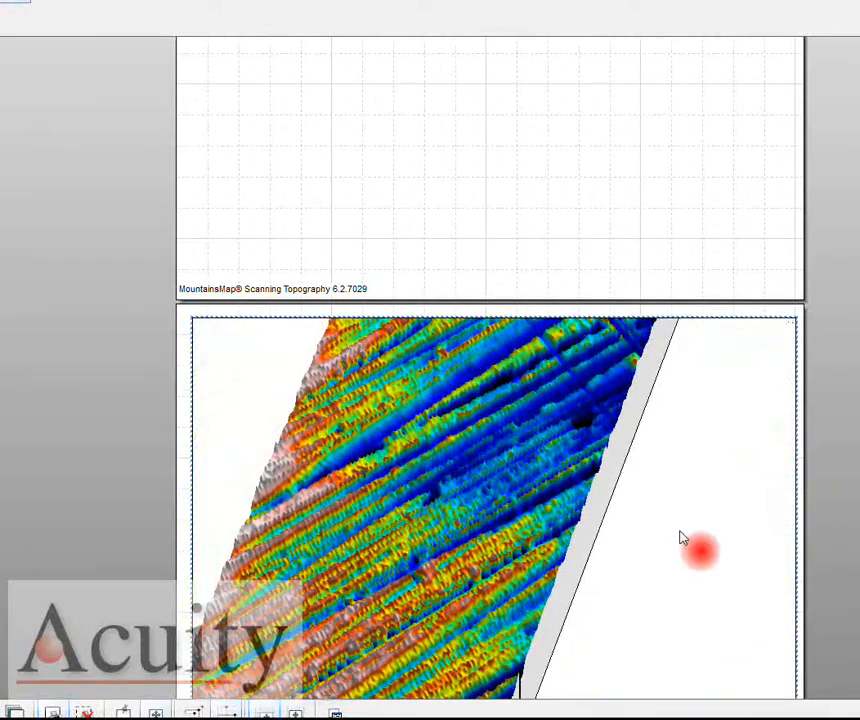
Step: Enable the µm colour scale on the 3D view, then move on to the ISO 4287 profile
{"action": "right_click", "coordinate": [698, 552]}
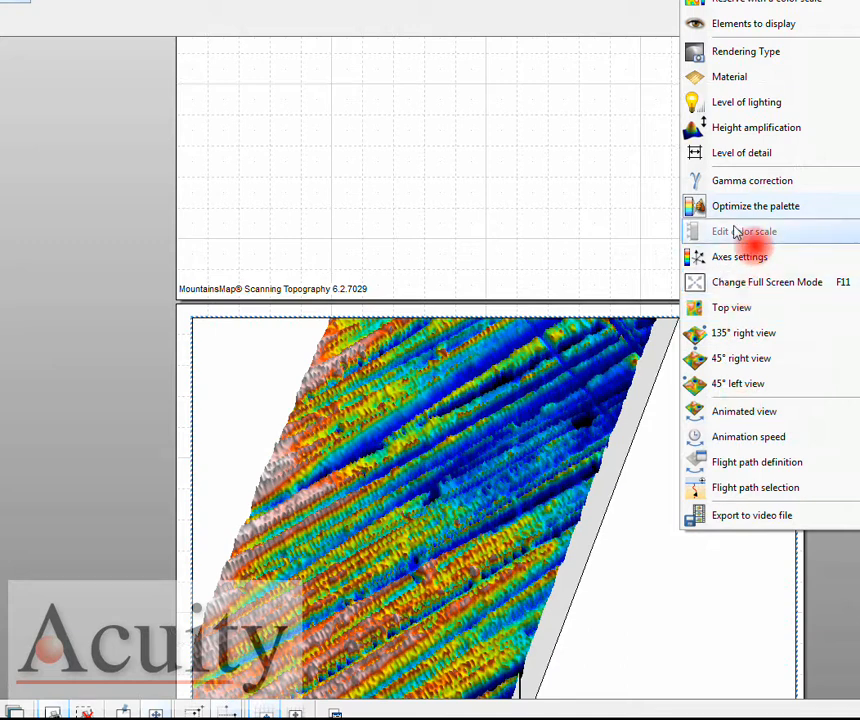
{"action": "mouse_move", "coordinate": [755, 51]}
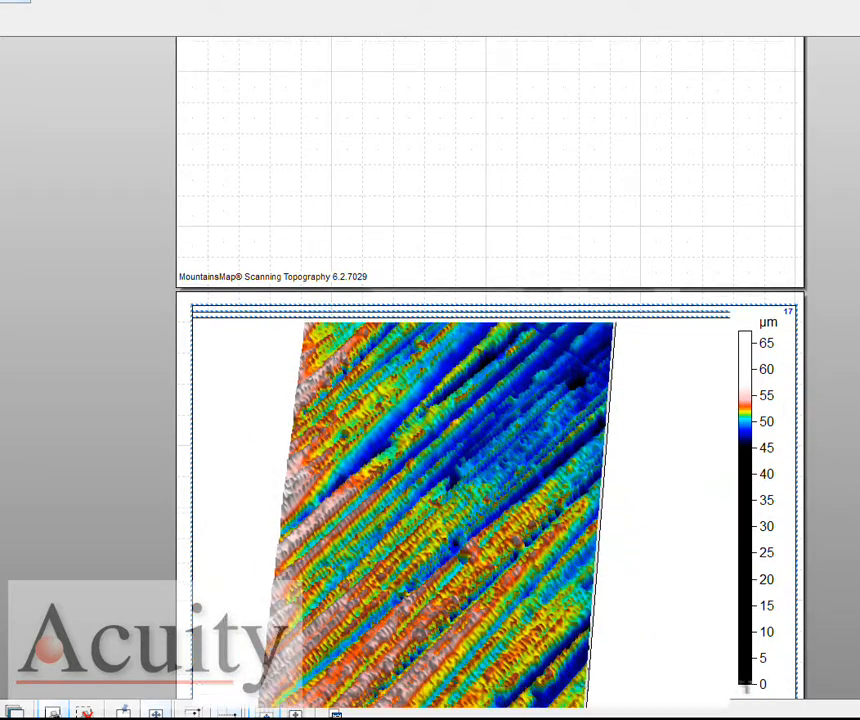
{"action": "scroll", "scroll_direction": "down", "scroll_amount": 3}
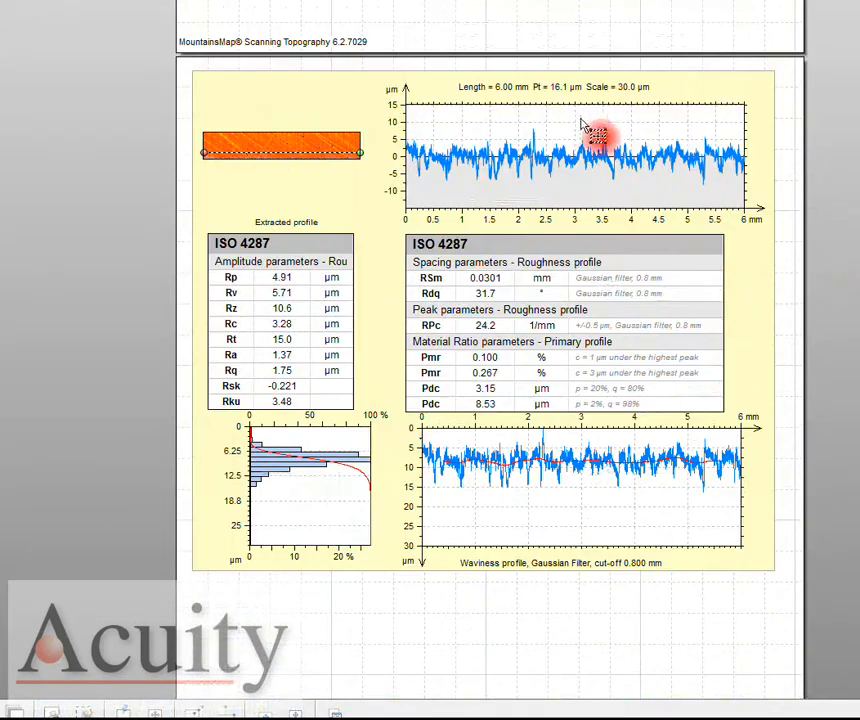
{"action": "mouse_move", "coordinate": [308, 218]}
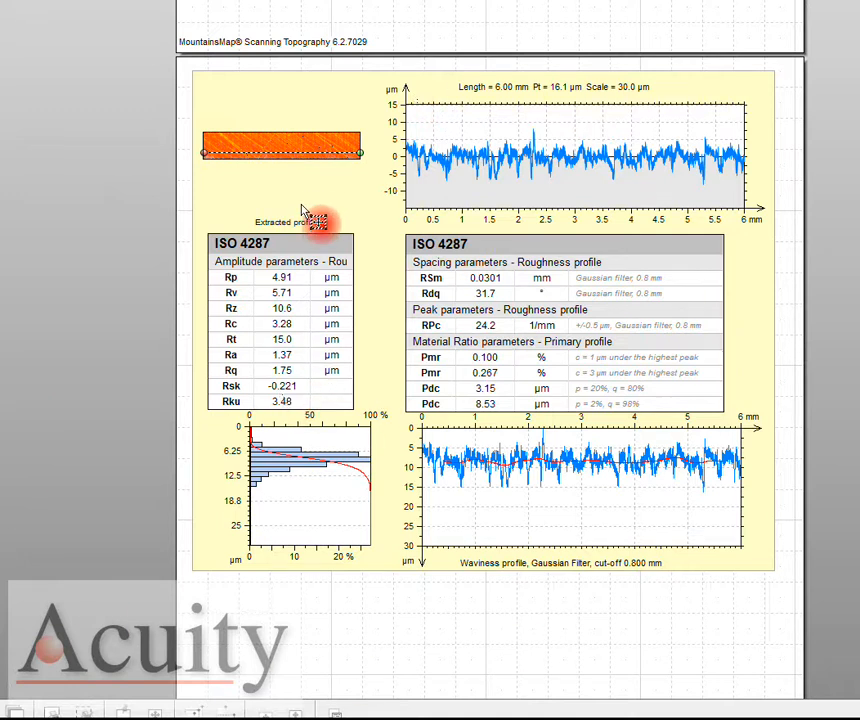
{"action": "mouse_move", "coordinate": [245, 270]}
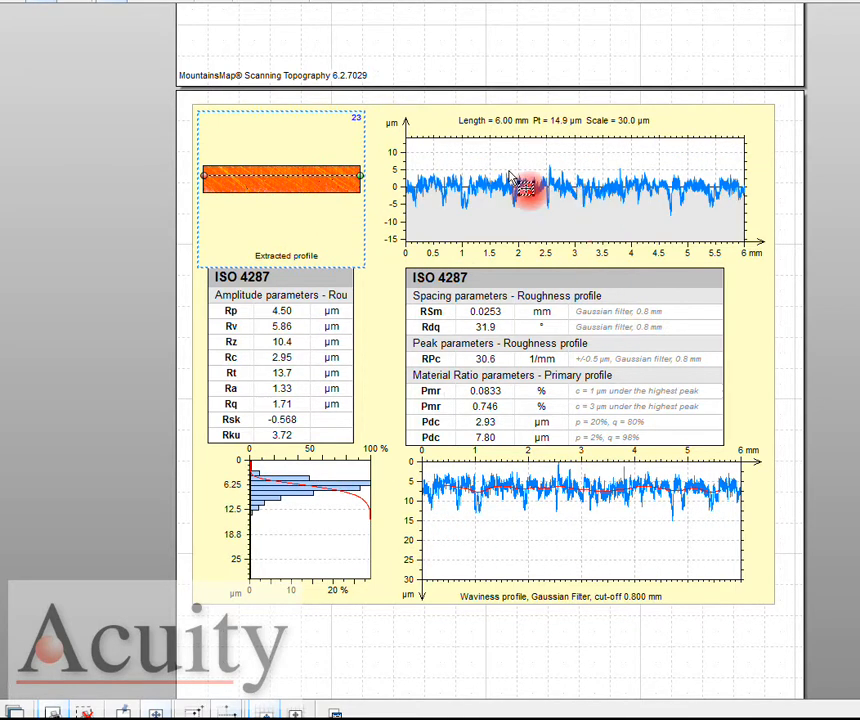
{"action": "mouse_move", "coordinate": [537, 562]}
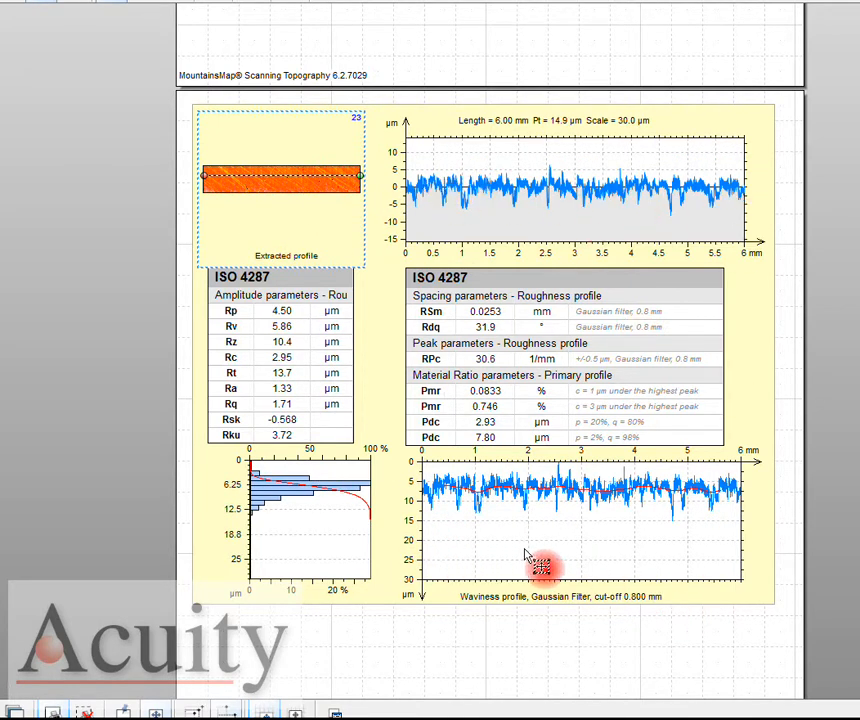
{"action": "mouse_move", "coordinate": [330, 495]}
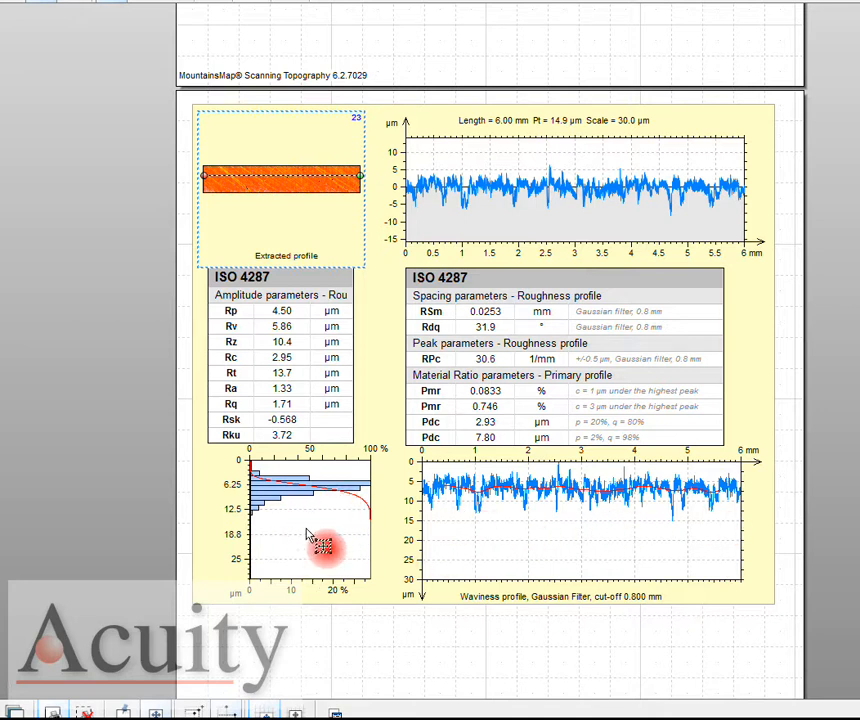
{"action": "mouse_move", "coordinate": [580, 550]}
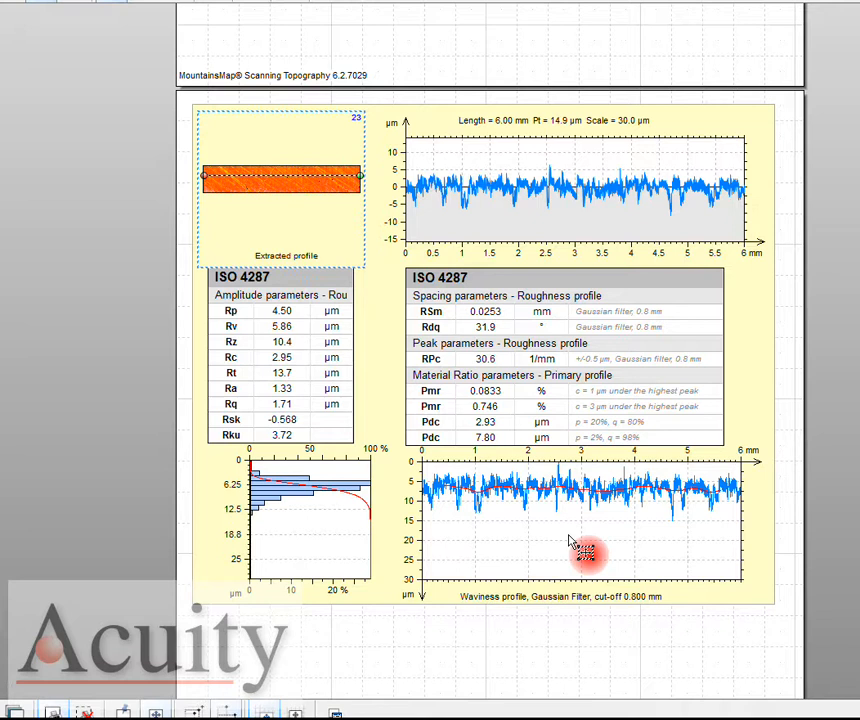
{"action": "mouse_move", "coordinate": [270, 410]}
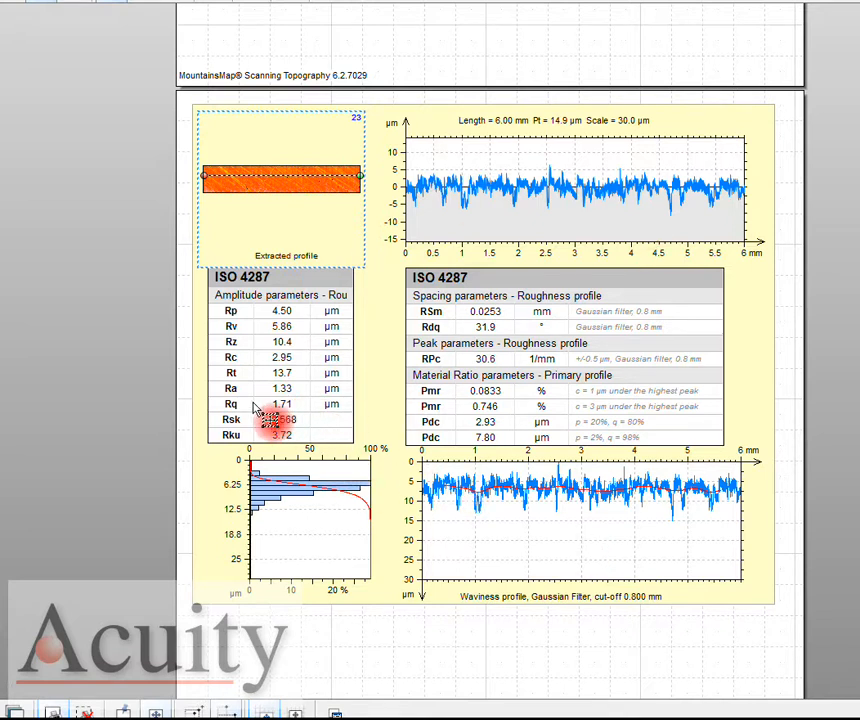
{"action": "mouse_move", "coordinate": [275, 190]}
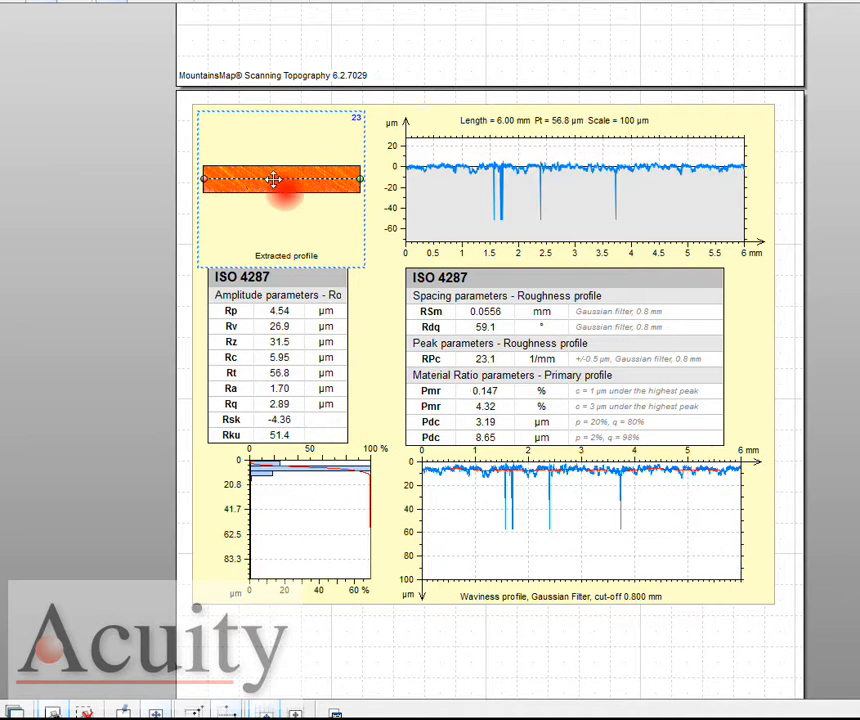
{"action": "mouse_move", "coordinate": [308, 180]}
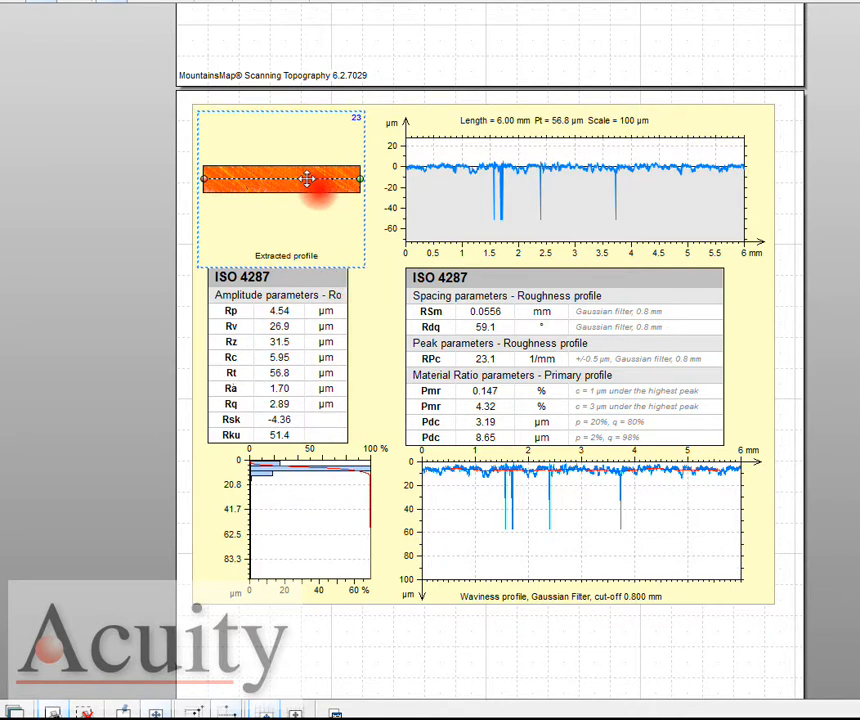
Step: Shift the profile extraction line so ISO 4287 results recalculate (Pt 57.7 µm, Ra 1.46 µm)
{"action": "left_click_drag", "start_coordinate": [307, 179], "coordinate": [211, 179]}
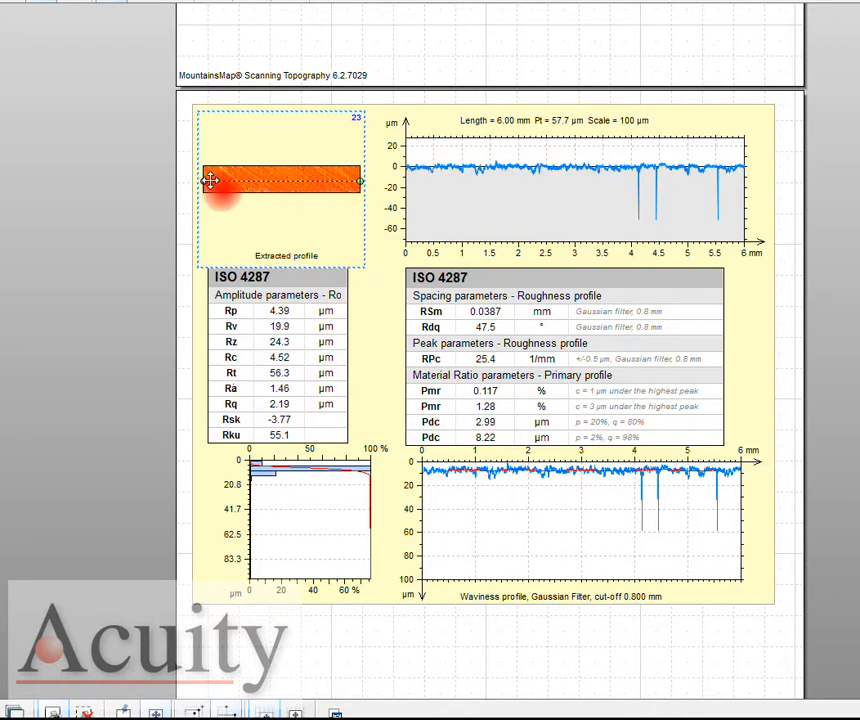
{"action": "mouse_move", "coordinate": [108, 243]}
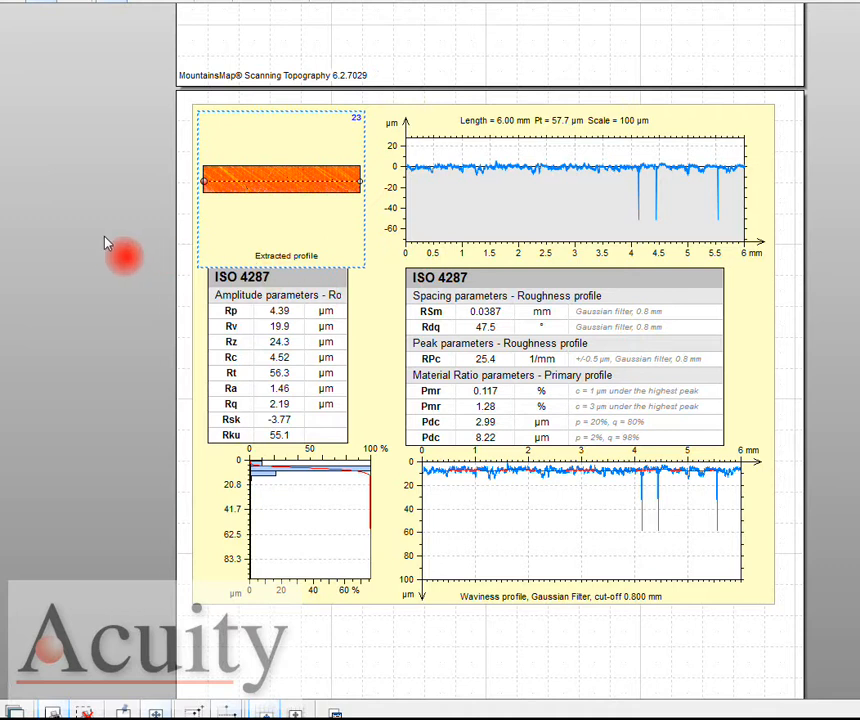
{"action": "mouse_move", "coordinate": [235, 202]}
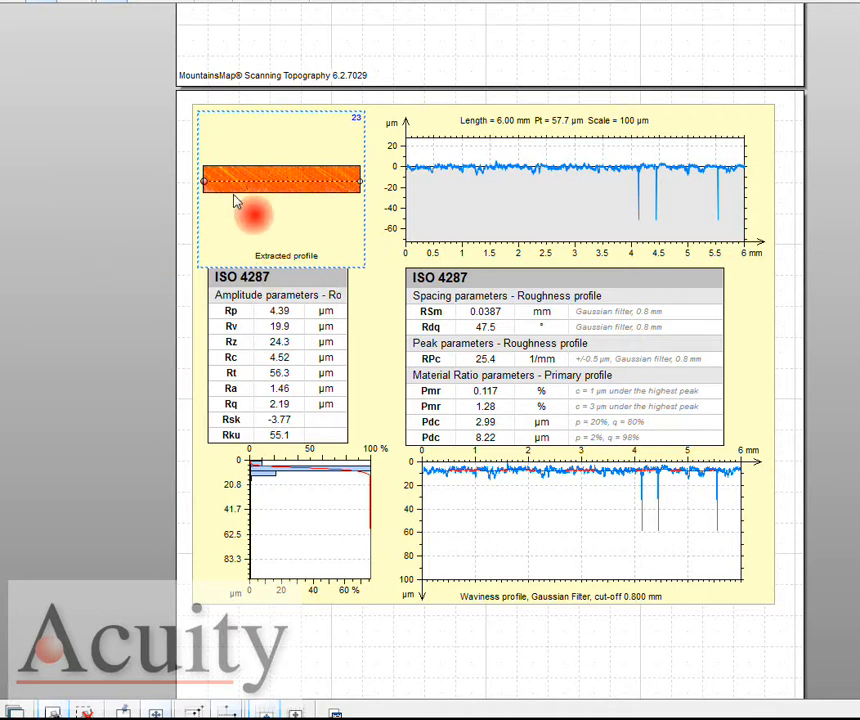
{"action": "mouse_move", "coordinate": [300, 185]}
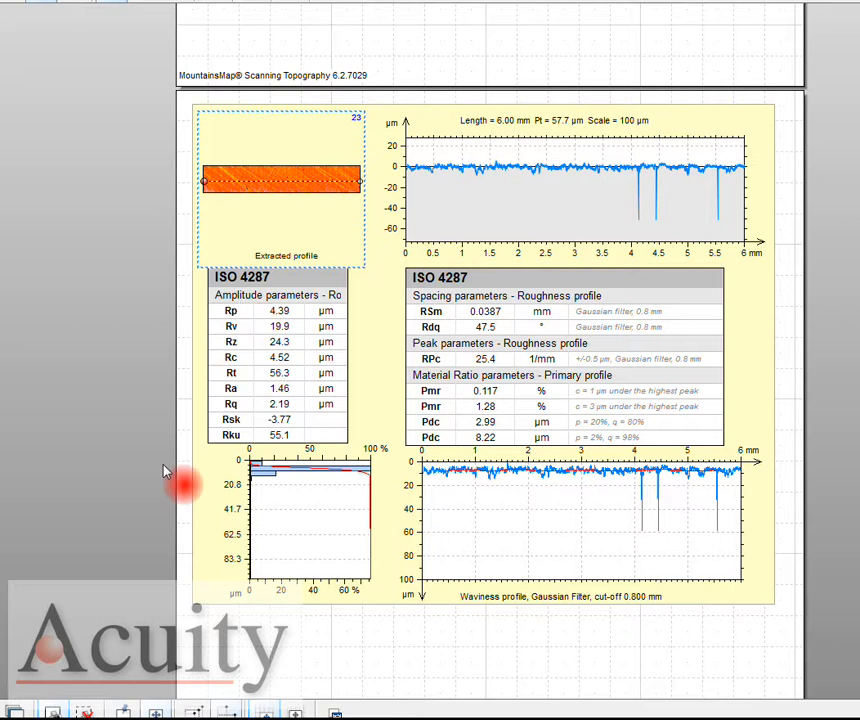
{"action": "mouse_move", "coordinate": [140, 440]}
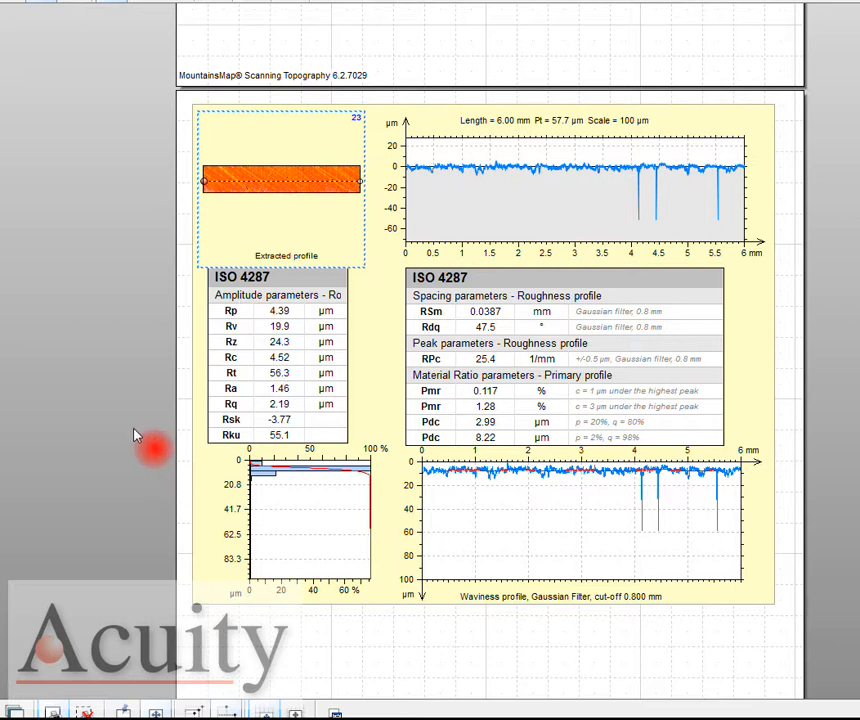
{"action": "mouse_move", "coordinate": [100, 431]}
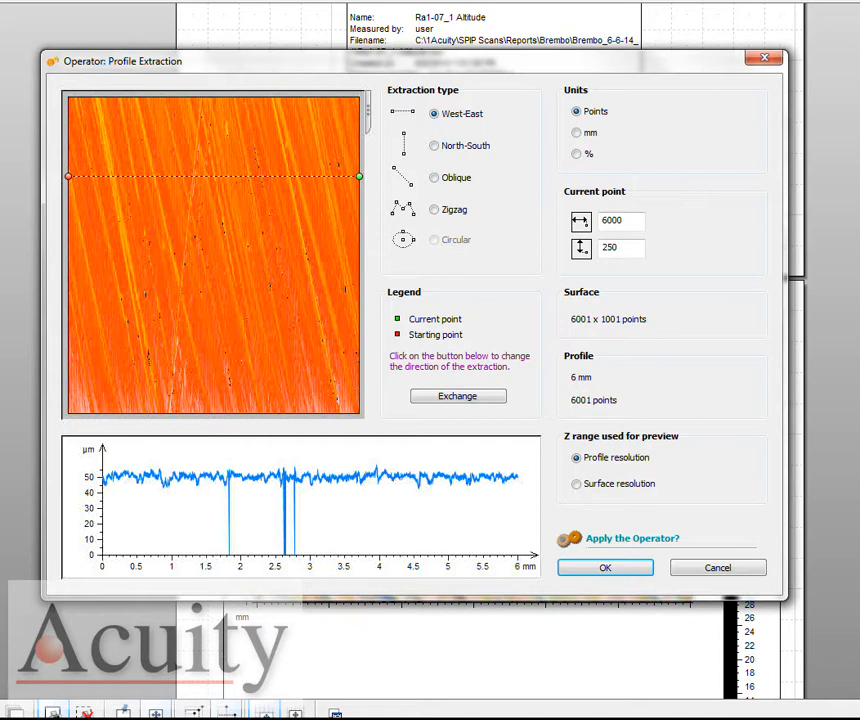
{"action": "mouse_move", "coordinate": [243, 176]}
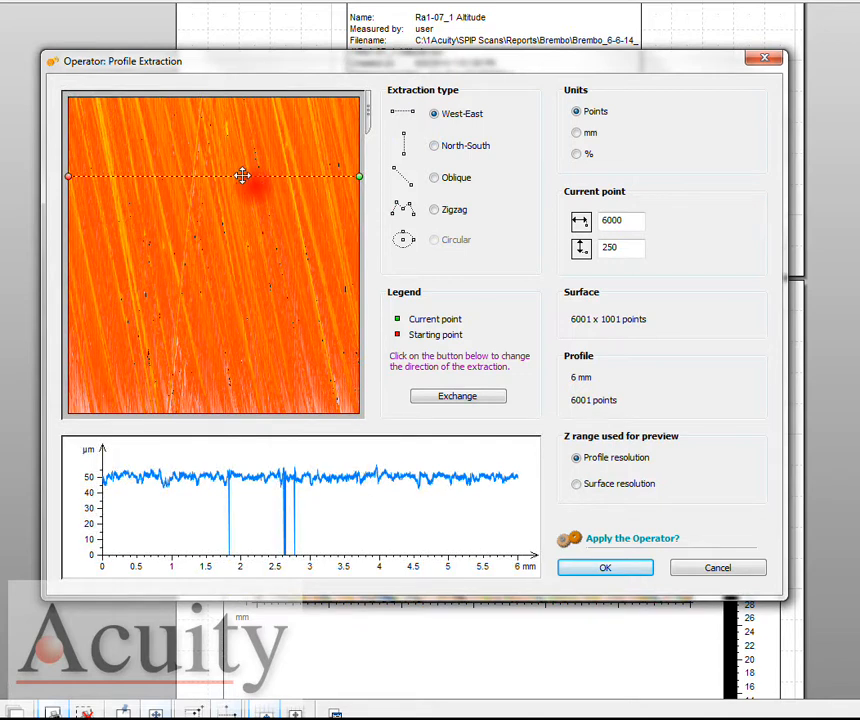
Step: Lower the extraction line, test North-South and Oblique, then apply West-East at row 478
{"action": "left_click_drag", "start_coordinate": [243, 176], "coordinate": [243, 215]}
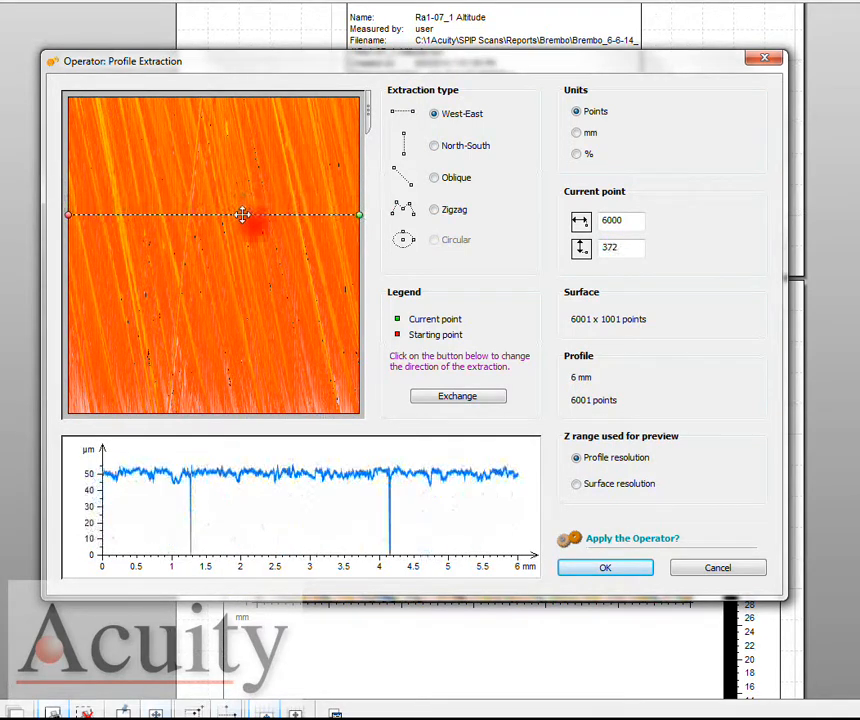
{"action": "left_click_drag", "start_coordinate": [242, 215], "coordinate": [242, 251]}
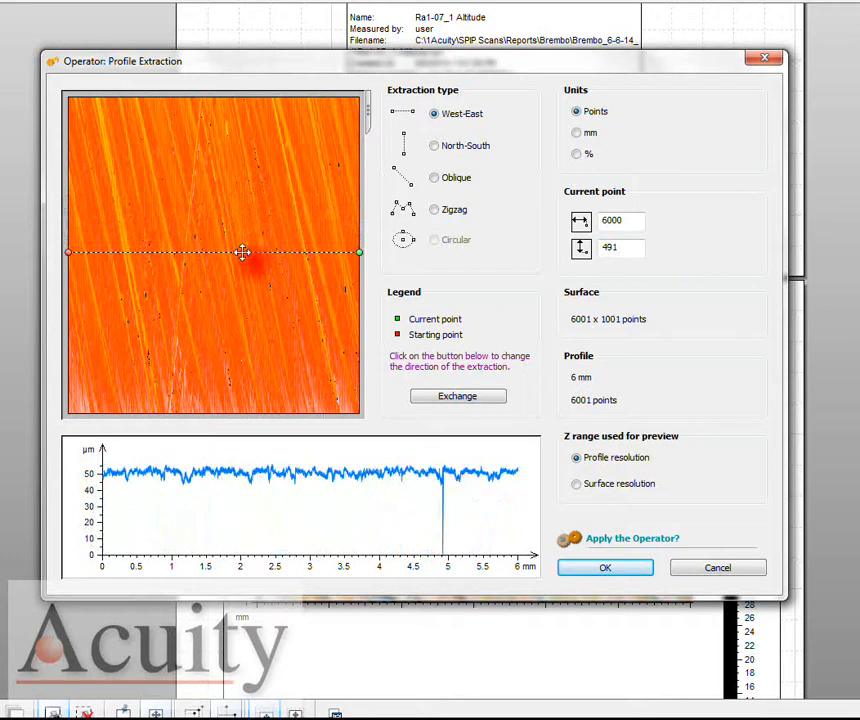
{"action": "left_click", "coordinate": [434, 145]}
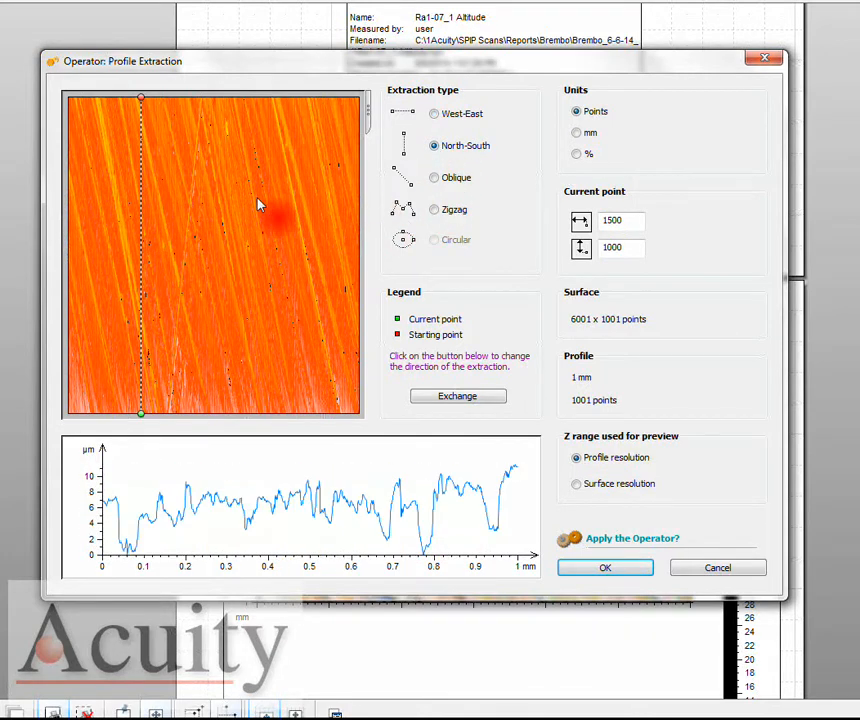
{"action": "left_click", "coordinate": [193, 205]}
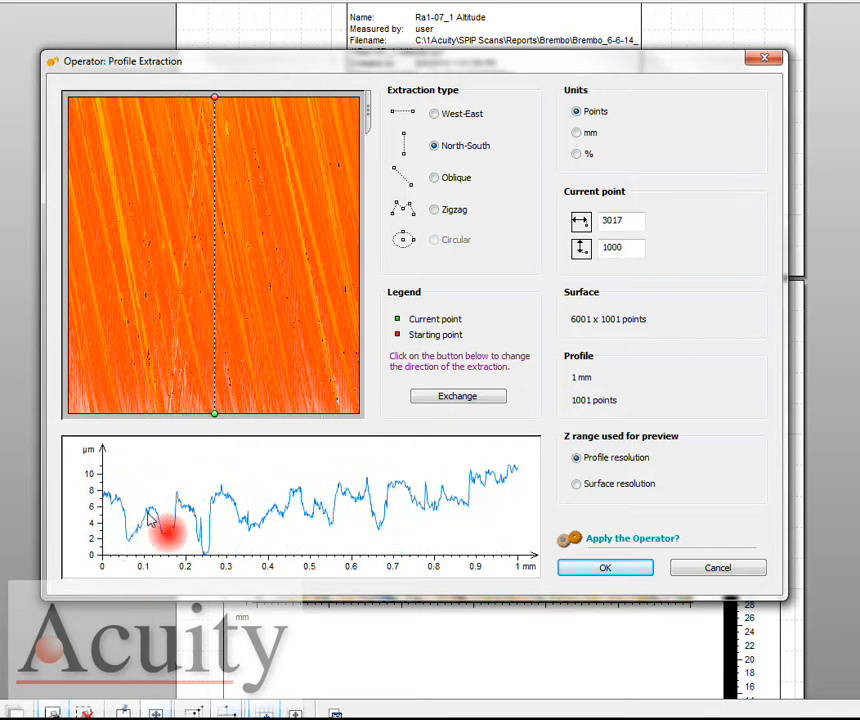
{"action": "mouse_move", "coordinate": [447, 207]}
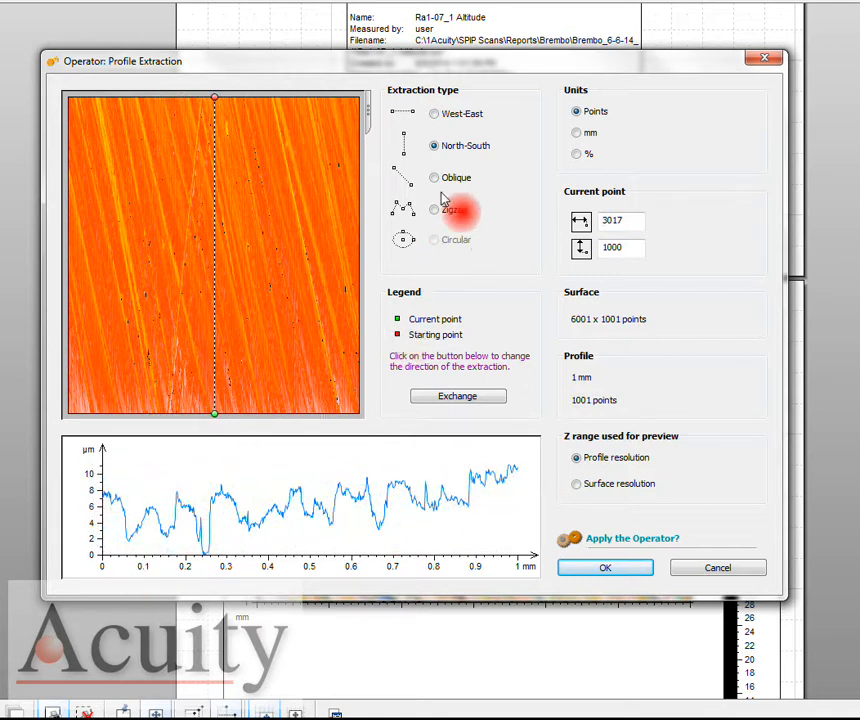
{"action": "left_click", "coordinate": [434, 177]}
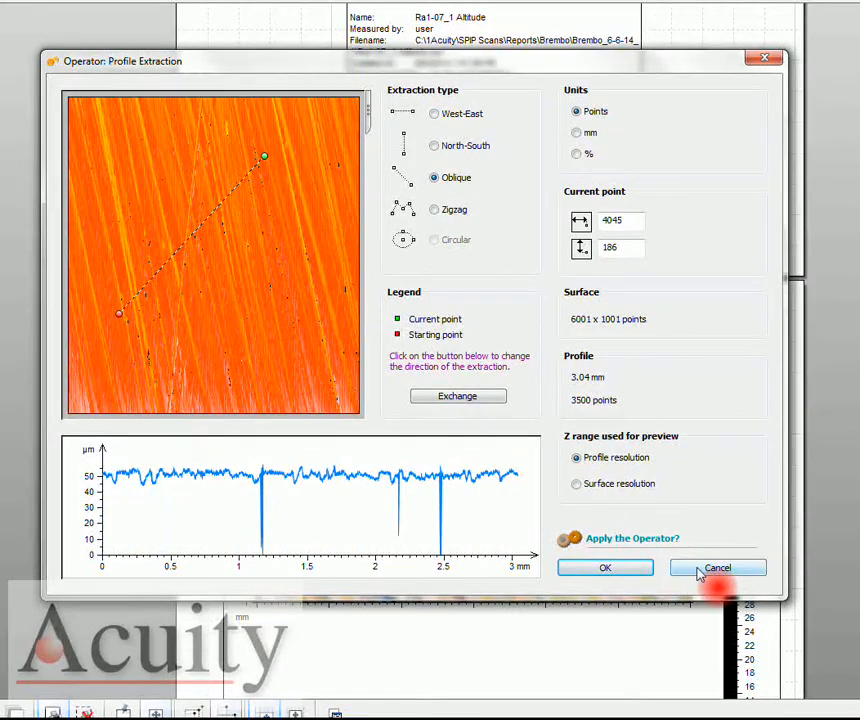
{"action": "left_click", "coordinate": [434, 113]}
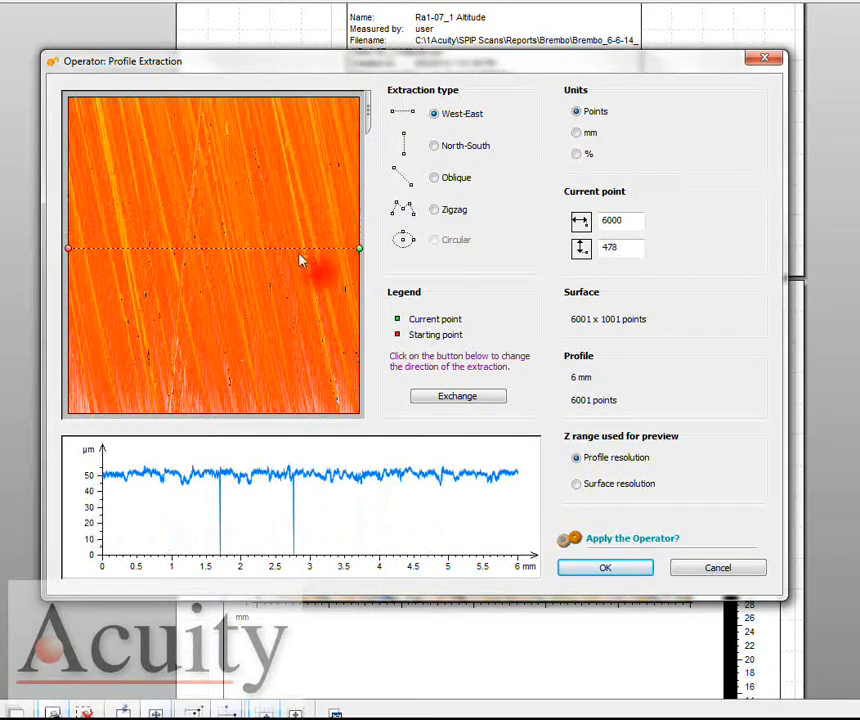
{"action": "left_click", "coordinate": [605, 567]}
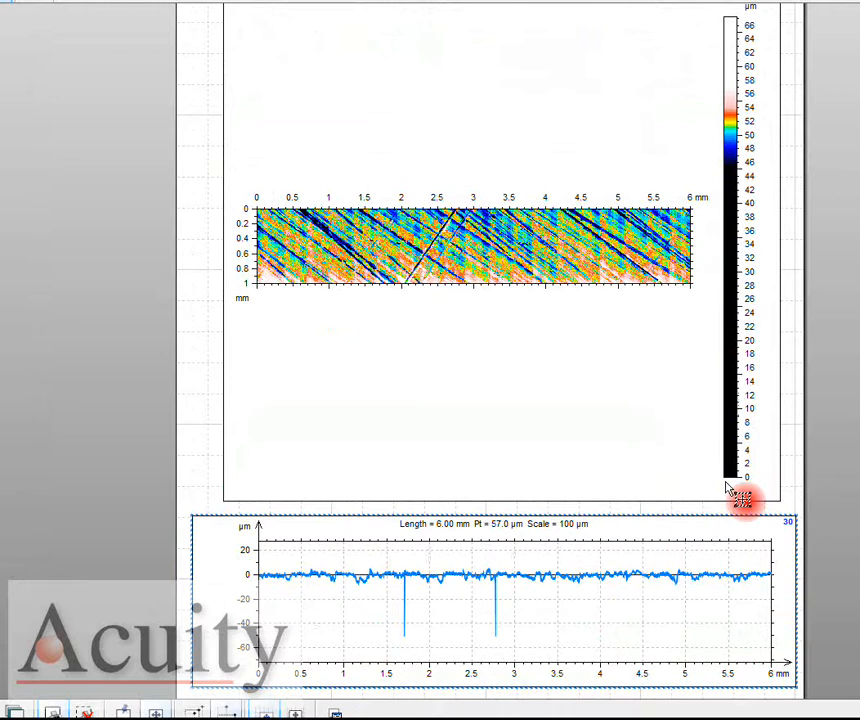
Step: Scroll up the report, then back down to the 3D surface view
{"action": "scroll", "scroll_direction": "up", "scroll_amount": 3}
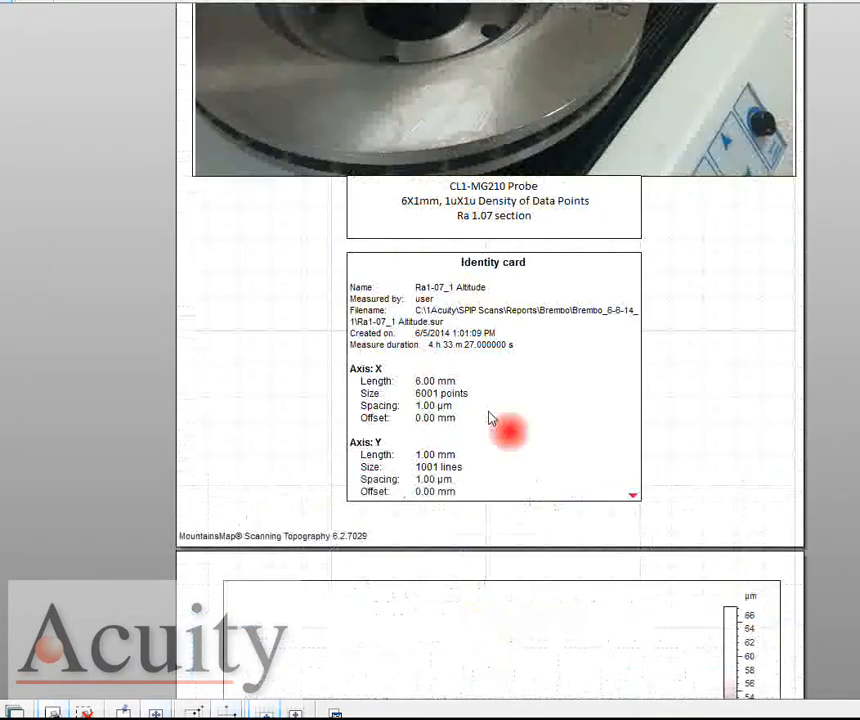
{"action": "scroll", "scroll_direction": "down", "scroll_amount": 3}
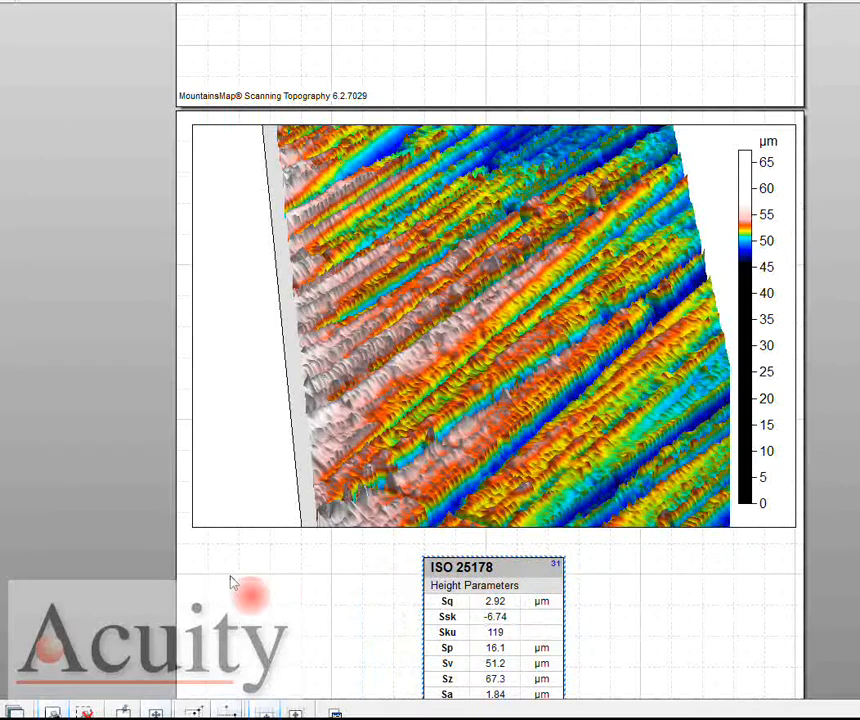
Step: Scroll to the full ISO 25178 height table (Sa 1.84 µm, Ssk −6.74, Sku 119) and select it
{"action": "scroll", "scroll_direction": "down", "scroll_amount": 3}
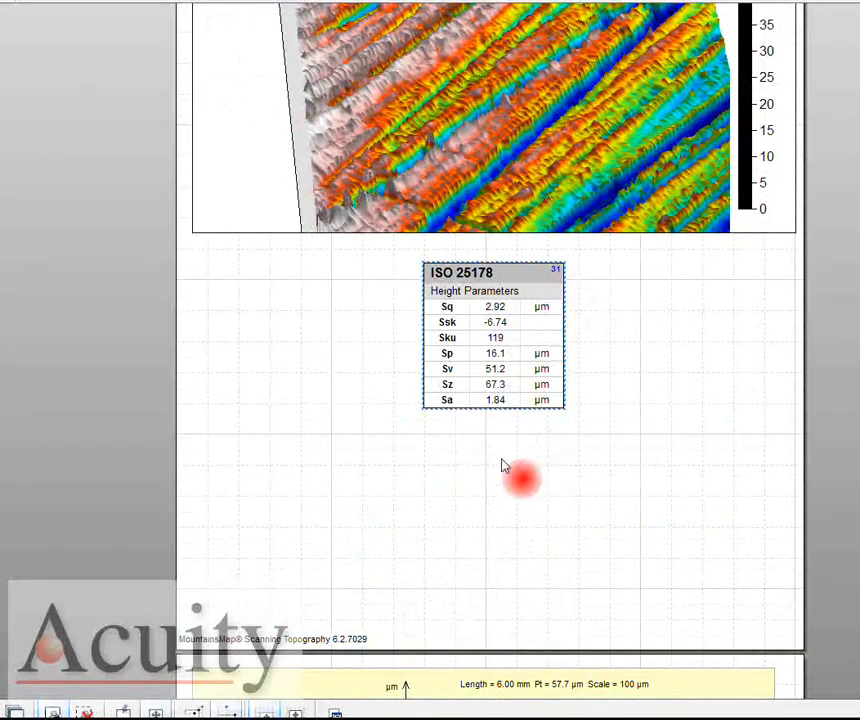
{"action": "mouse_move", "coordinate": [485, 415]}
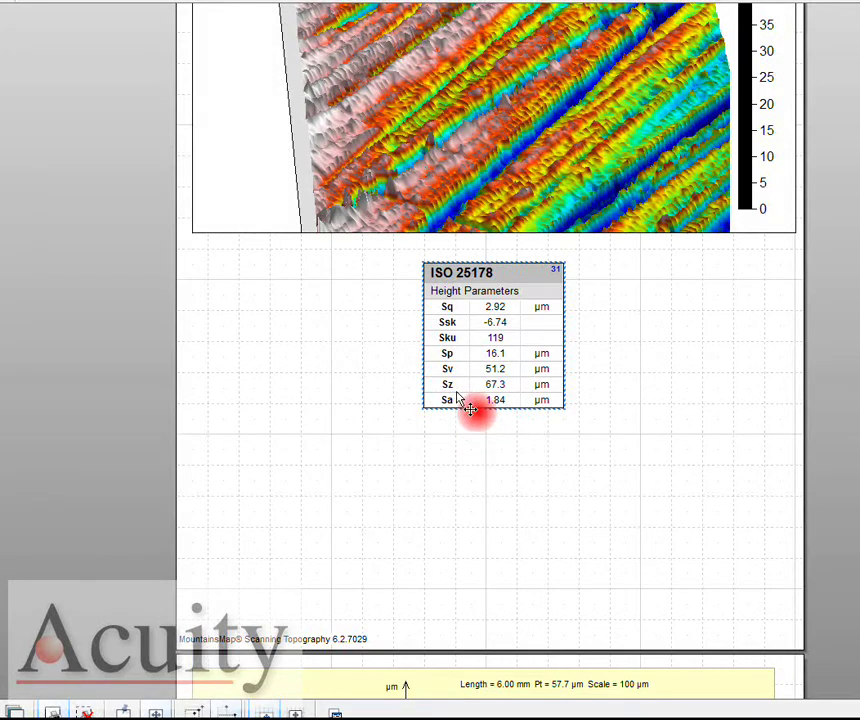
{"action": "left_click", "coordinate": [470, 400]}
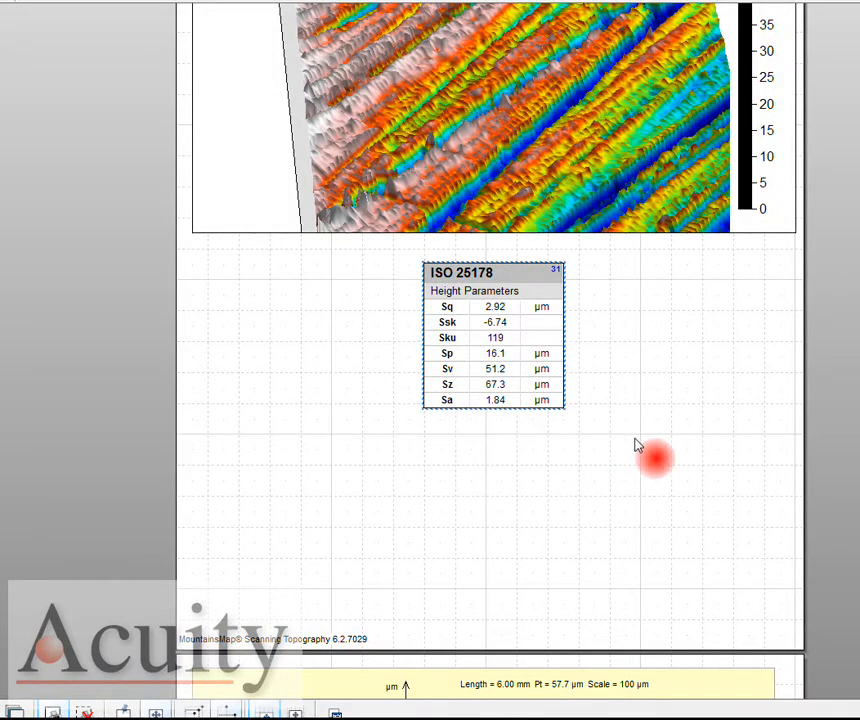
{"action": "mouse_move", "coordinate": [615, 430]}
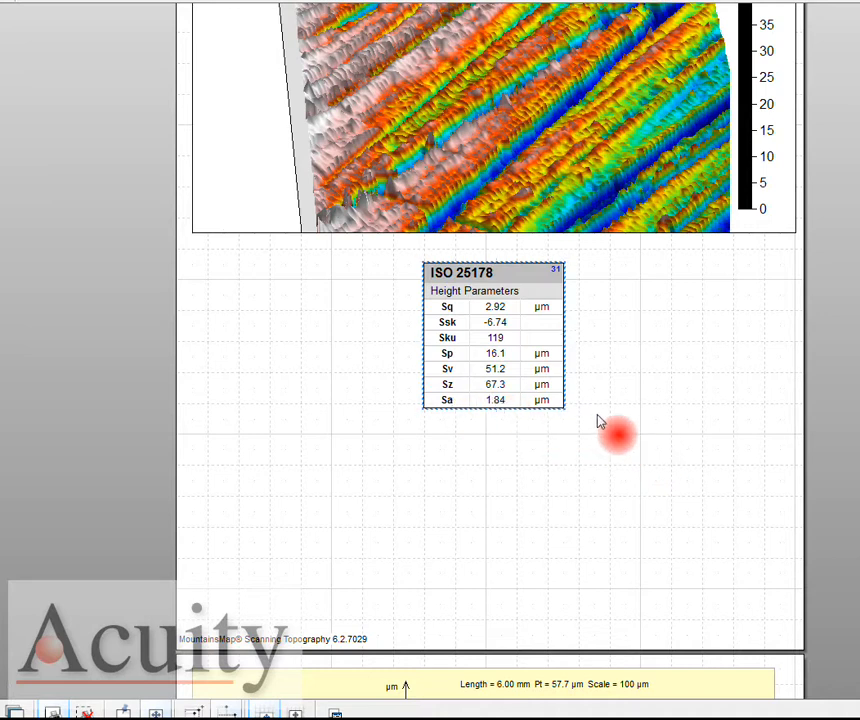
{"action": "mouse_move", "coordinate": [668, 426]}
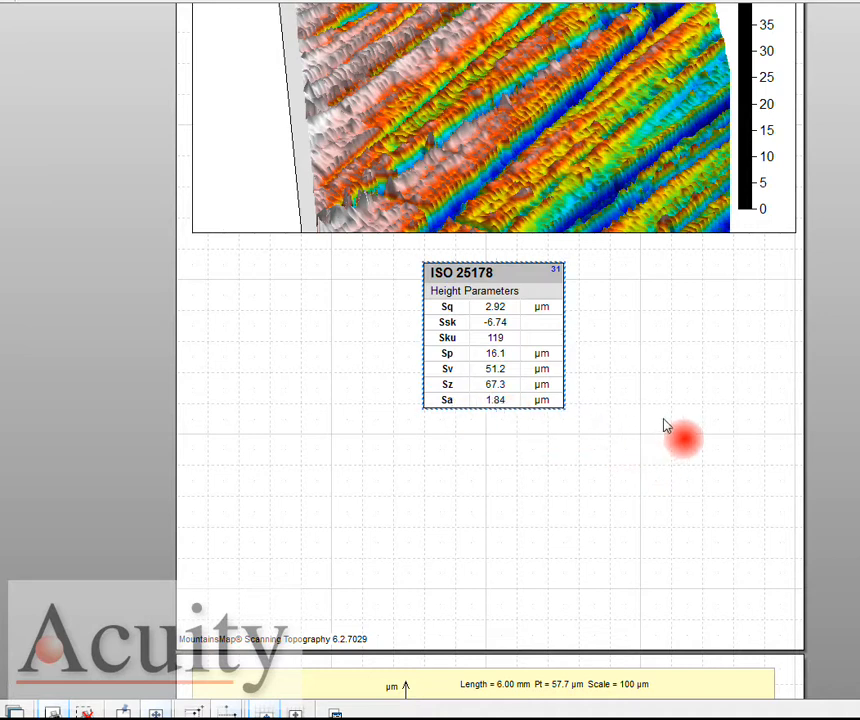
{"action": "mouse_move", "coordinate": [293, 378]}
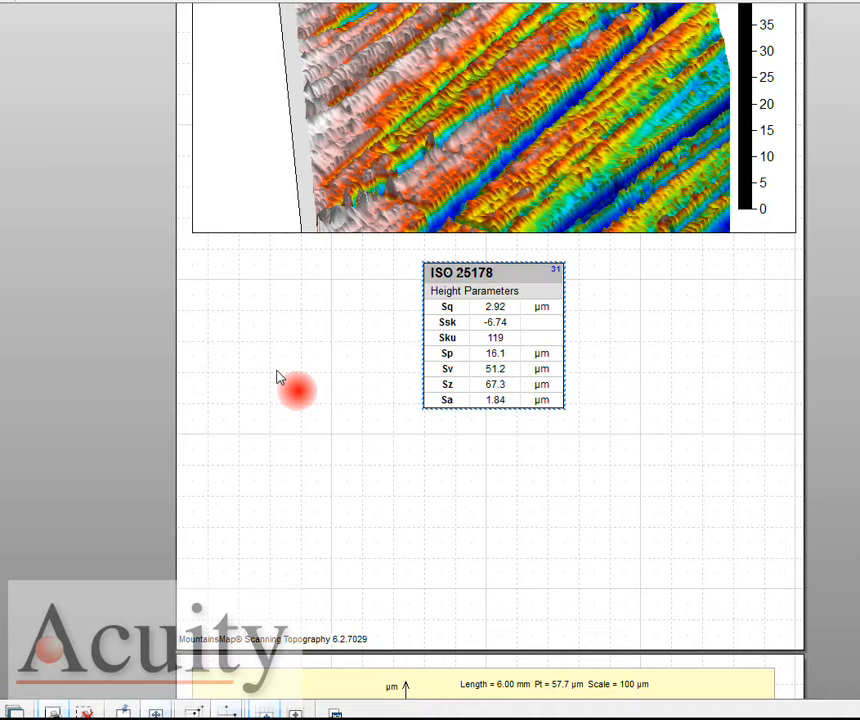
{"action": "mouse_move", "coordinate": [278, 380]}
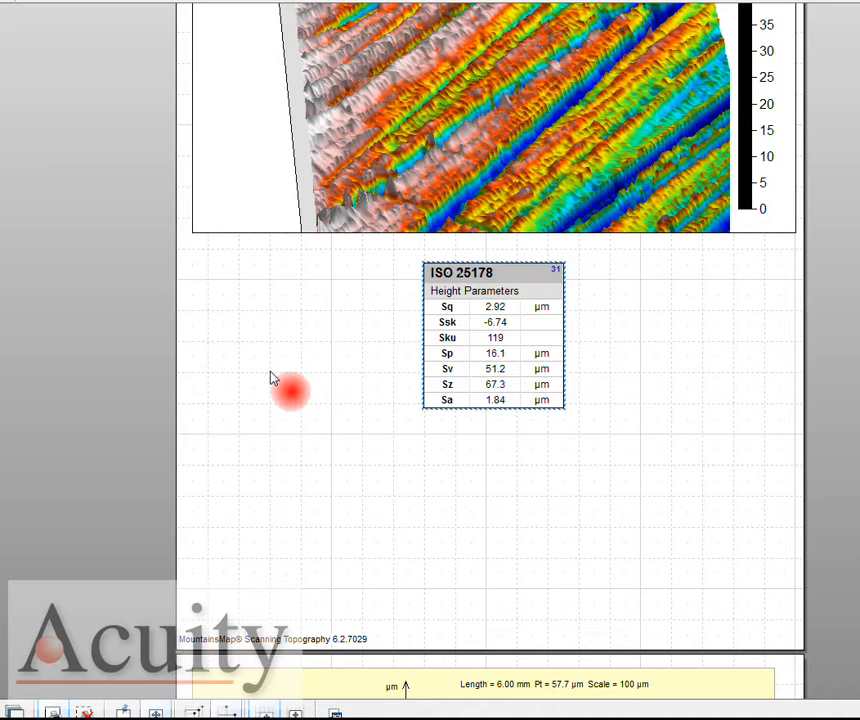